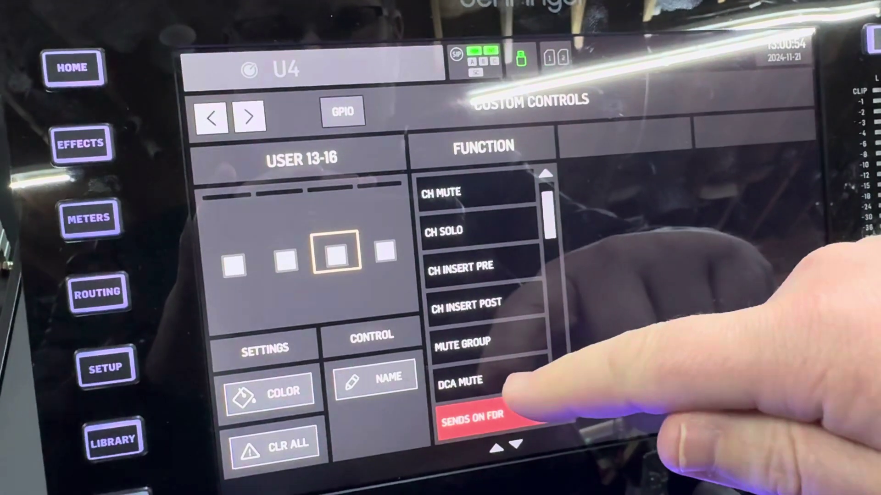
Step: Assign mute group 1: FX to the third User 13-16 custom control
left_click(470, 342)
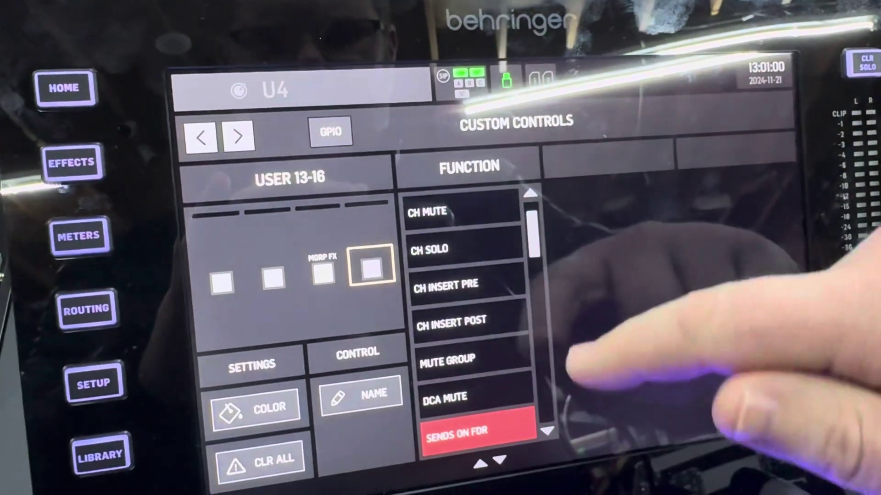
Step: Assign mute group 2: Instr to the fourth User 13-16 custom control
left_click(460, 358)
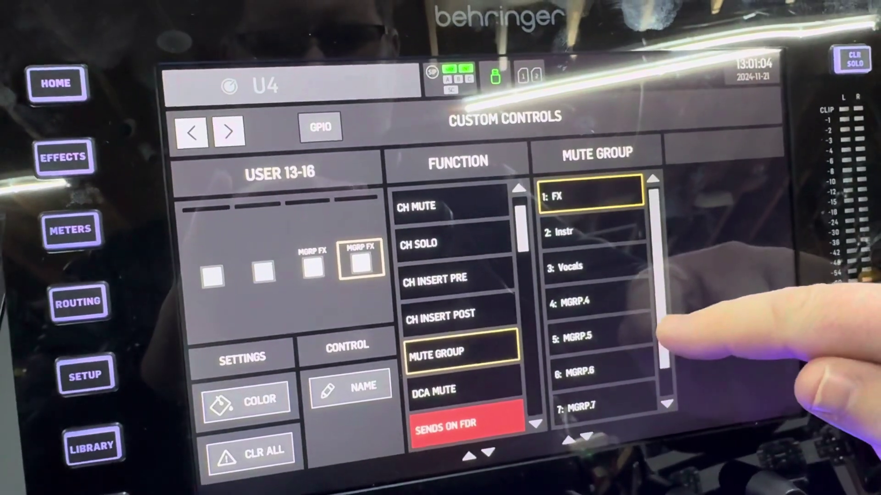
left_click(587, 234)
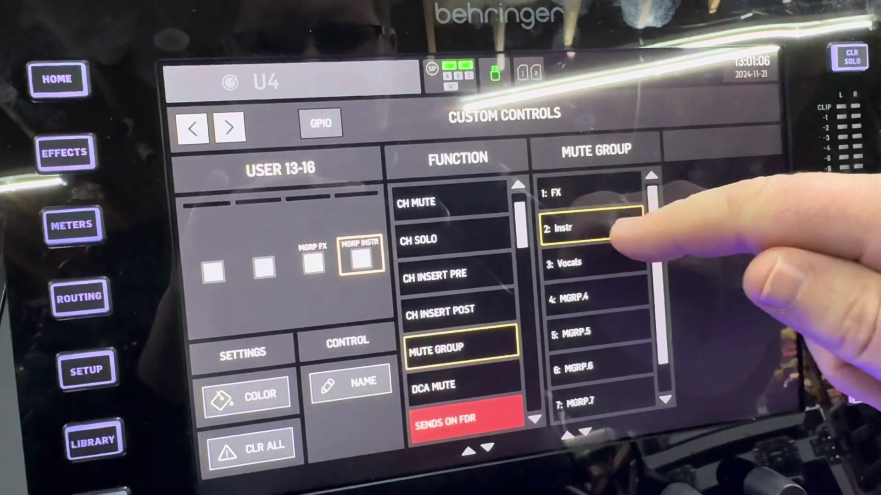